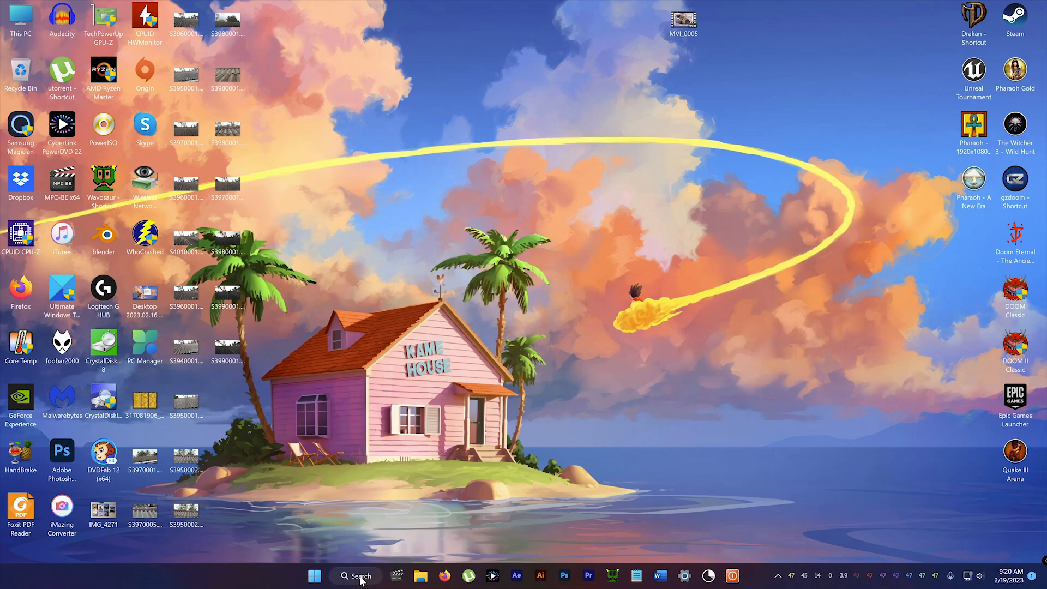
# Bring up the taskbar Search panel's more-options menu with search settings and indexing choices
pyautogui.click(356, 576)
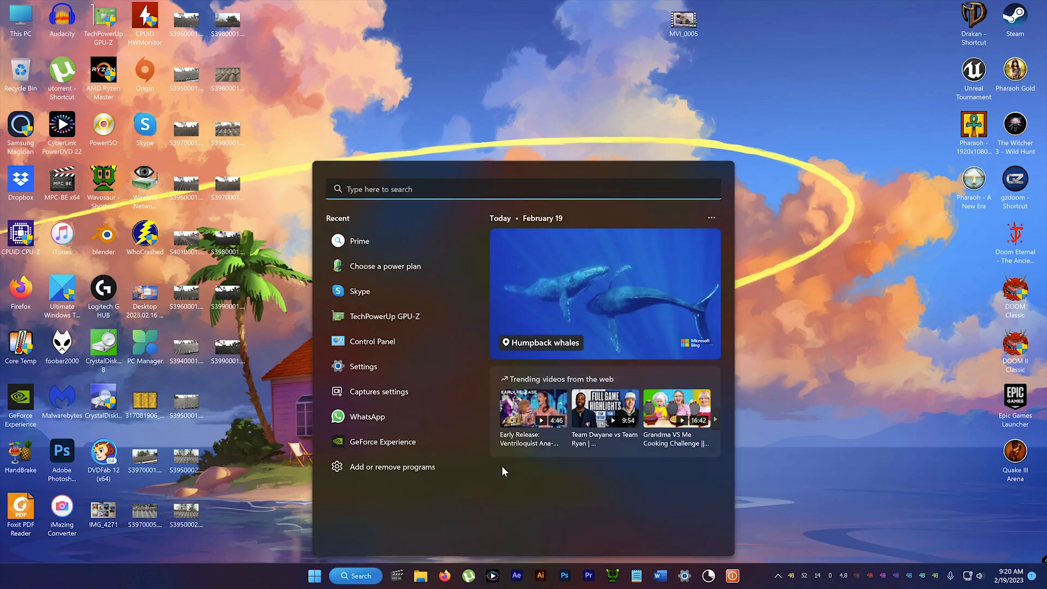
pyautogui.moveTo(721, 434)
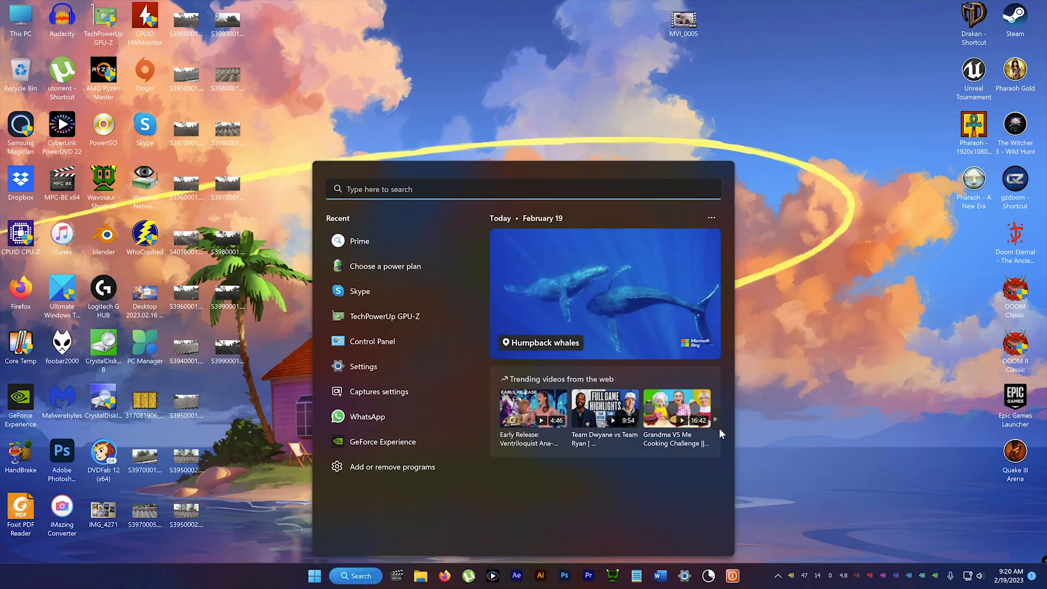
pyautogui.moveTo(532, 282)
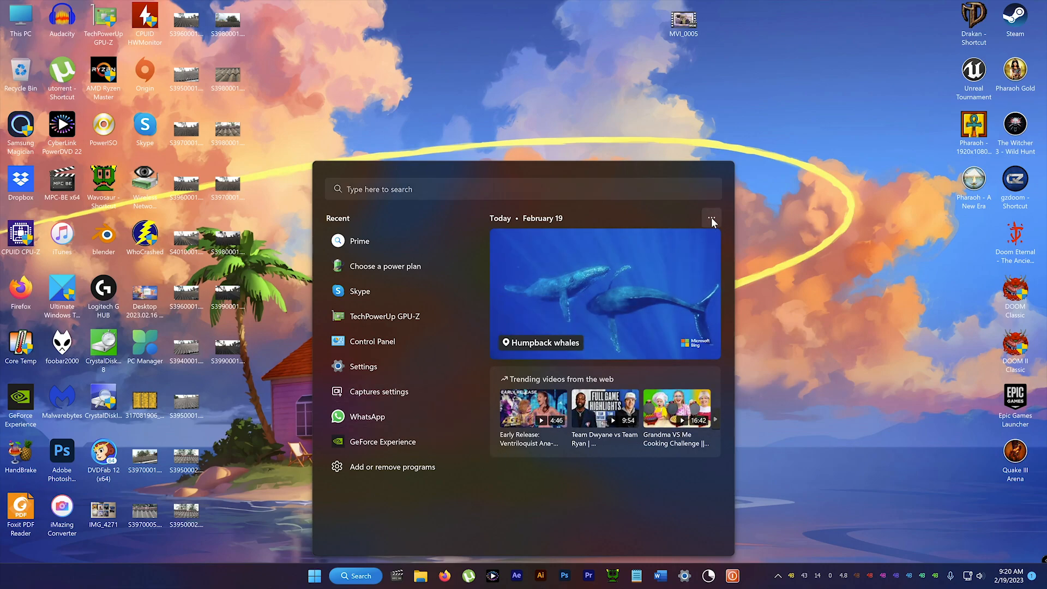
pyautogui.click(712, 219)
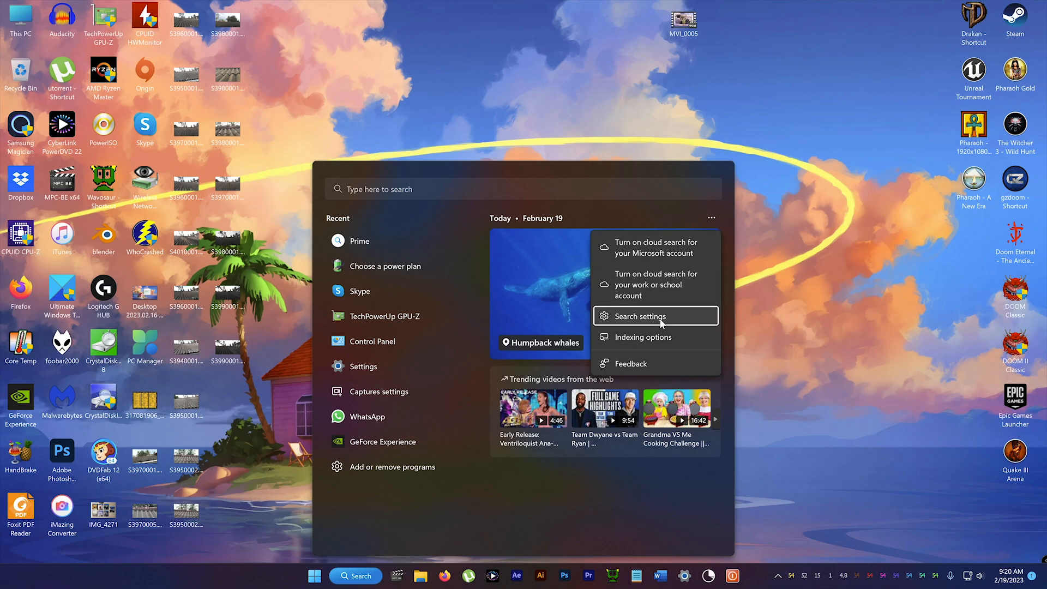
# Review the Search permissions page down to More settings in Privacy & security
pyautogui.click(643, 316)
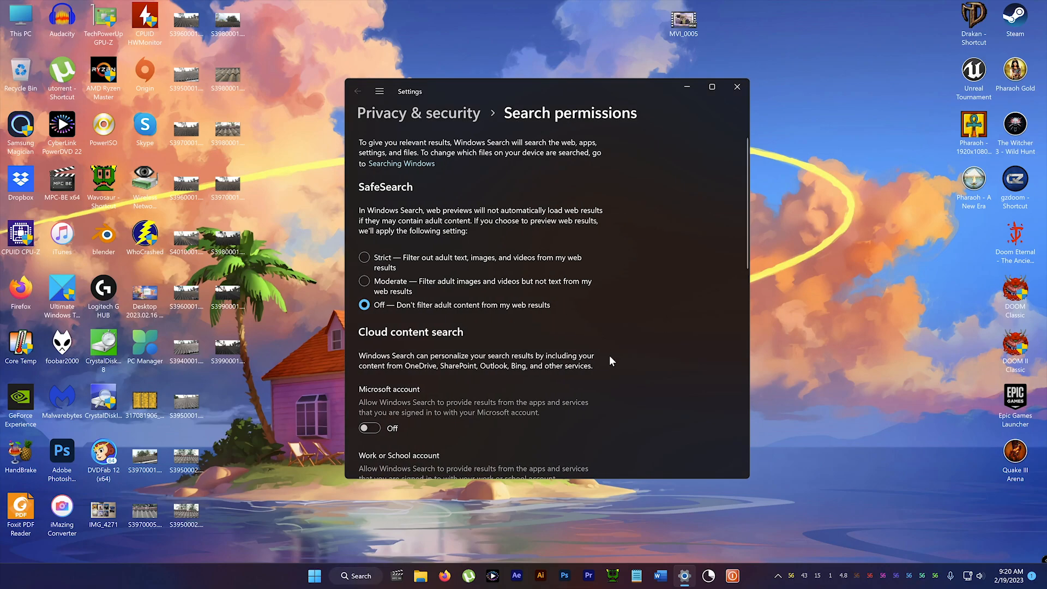
pyautogui.scroll(-3)
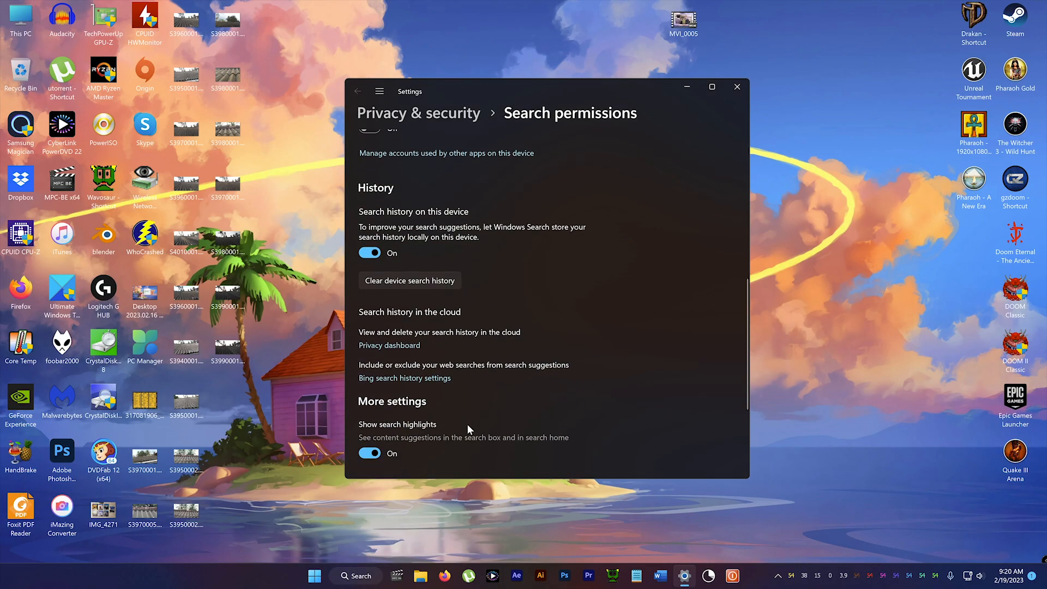
pyautogui.click(737, 87)
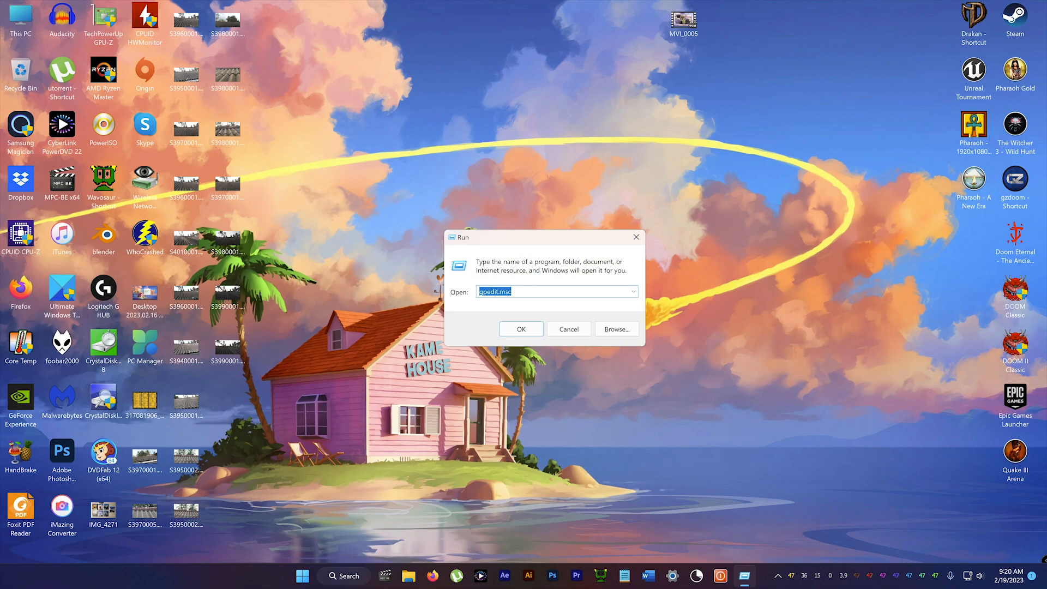
pyautogui.moveTo(409, 293)
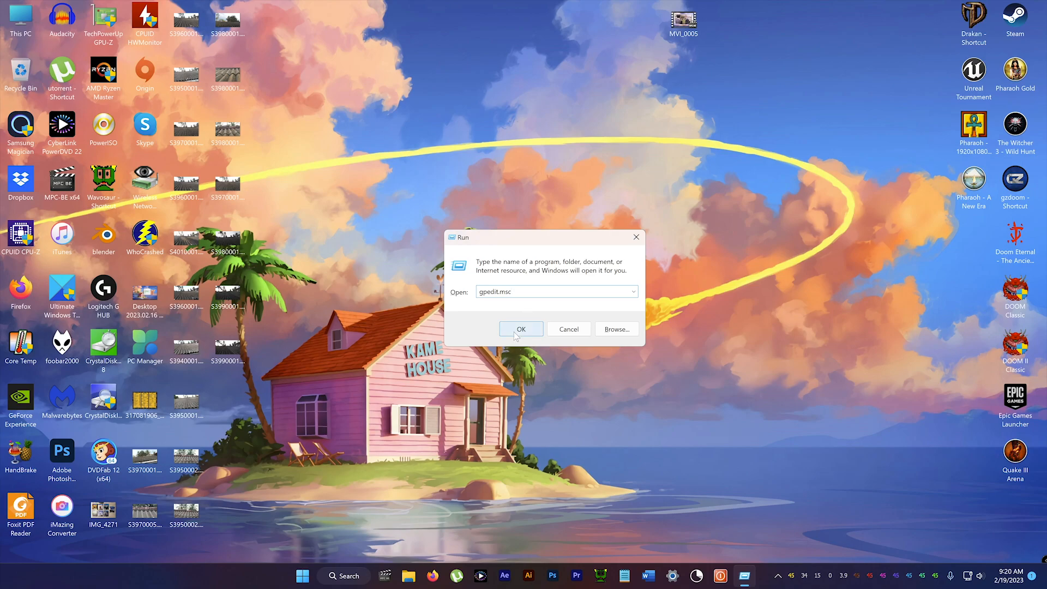
# Run gpedit.msc to launch the Local Group Policy Editor
pyautogui.click(522, 329)
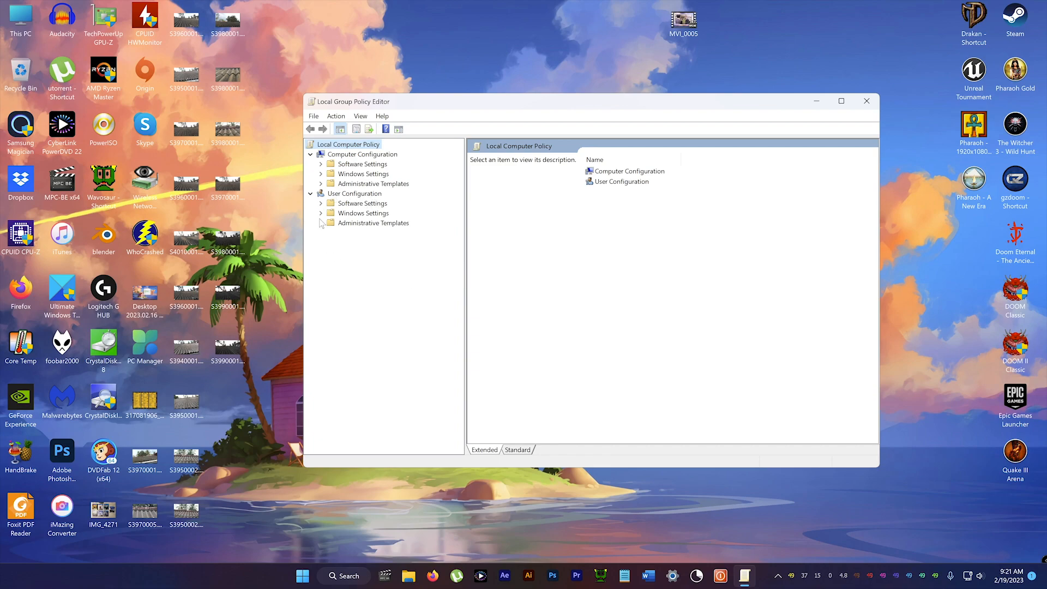
# Expand User Configuration's Administrative Templates down to the Windows Components folders
pyautogui.click(321, 223)
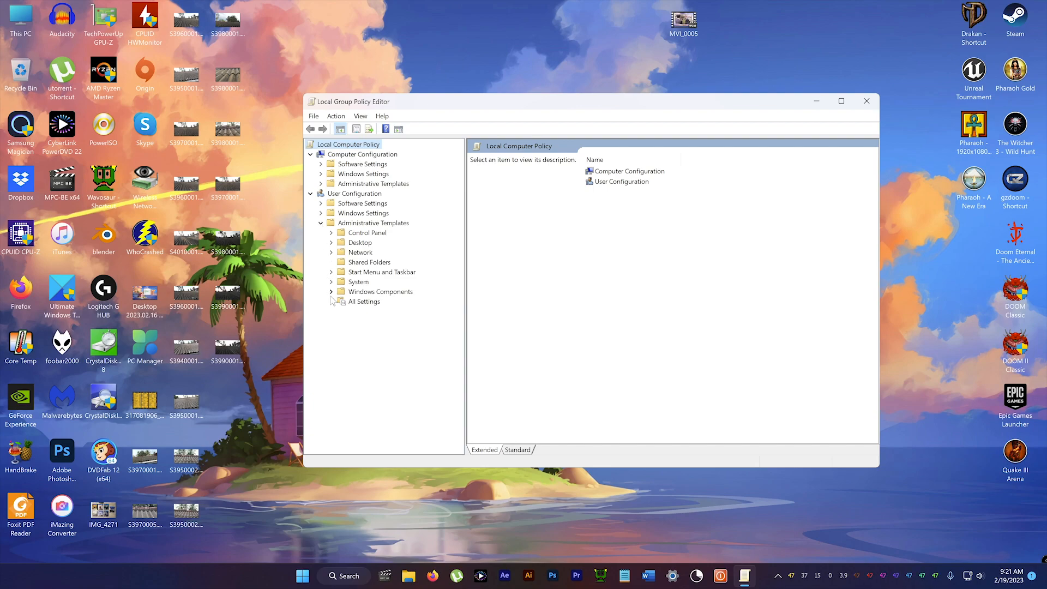
pyautogui.click(331, 291)
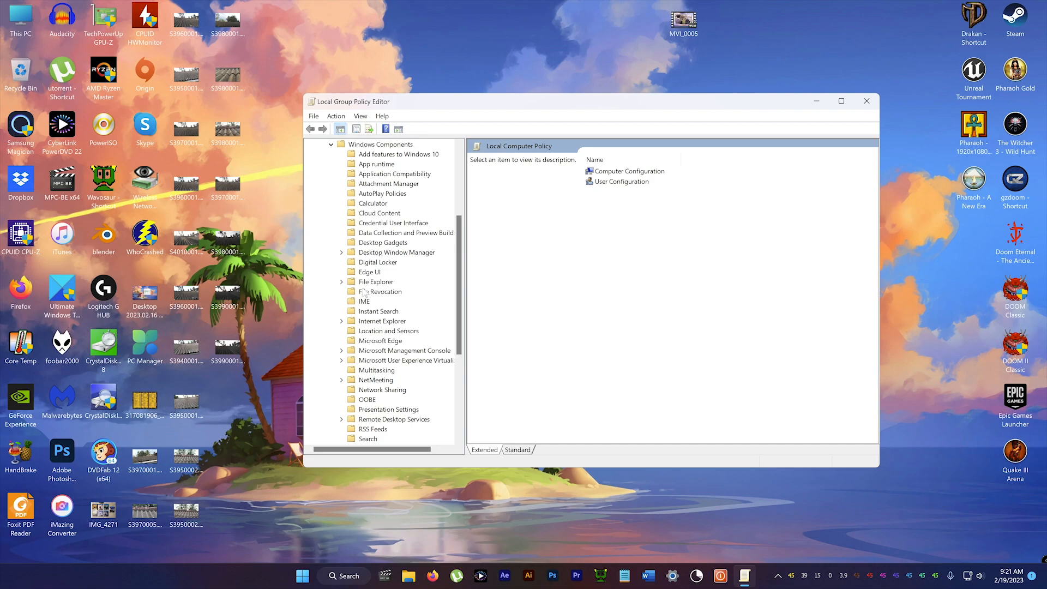
# Enable File Explorer's 'Turn off display of recent search entries' policy
pyautogui.click(375, 281)
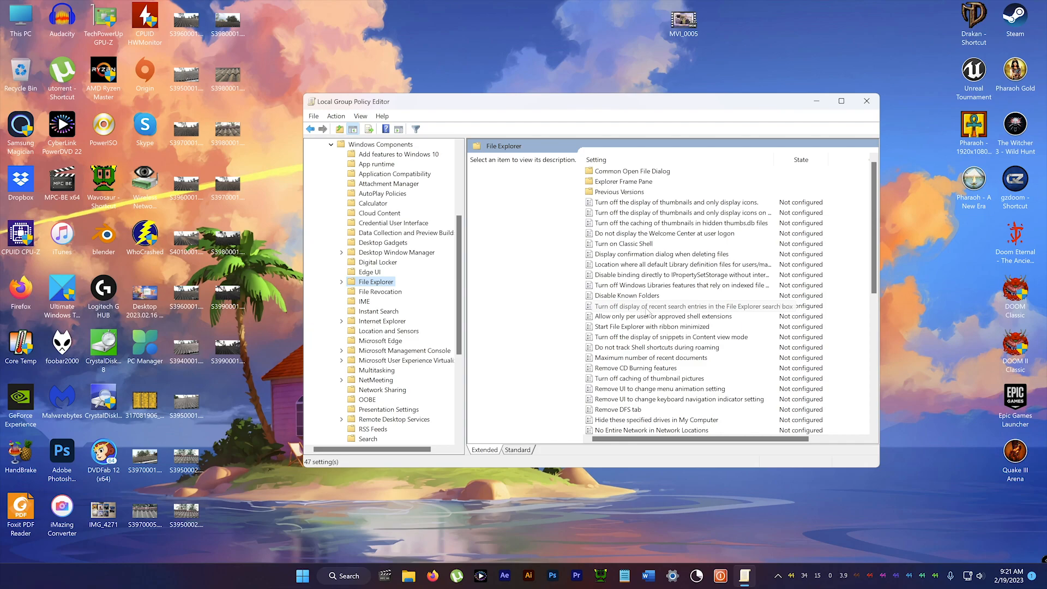
pyautogui.moveTo(748, 313)
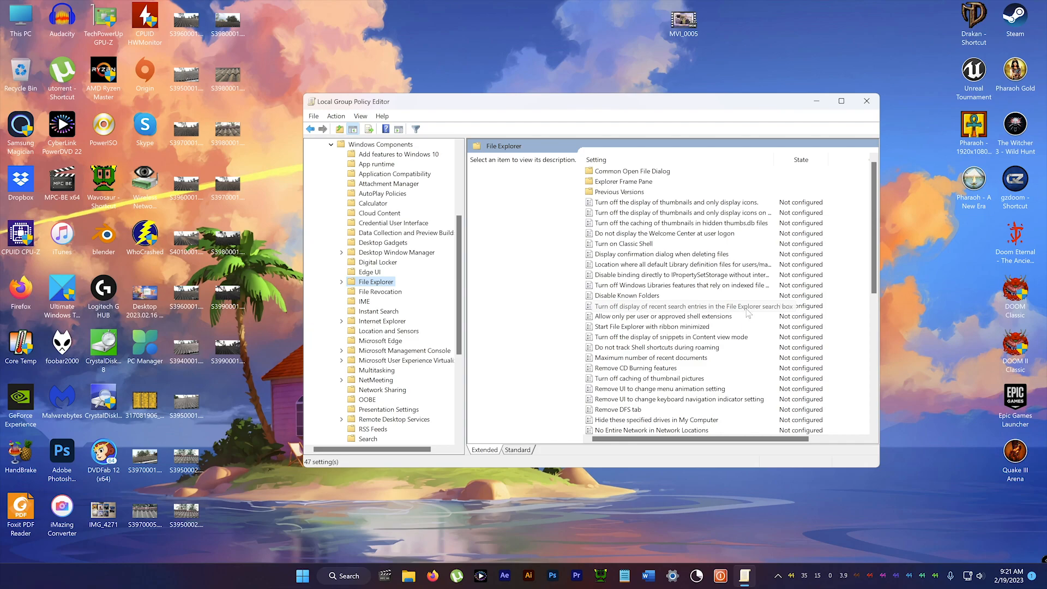
pyautogui.doubleClick(691, 306)
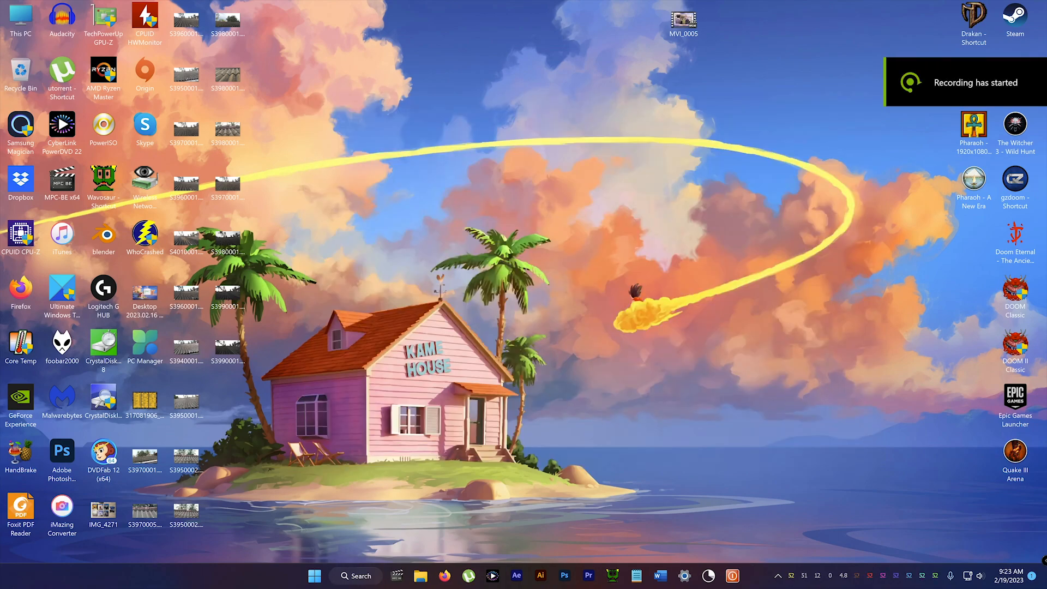
# Reopen the Search panel to confirm it shows quick searches and top apps without web content
pyautogui.click(356, 575)
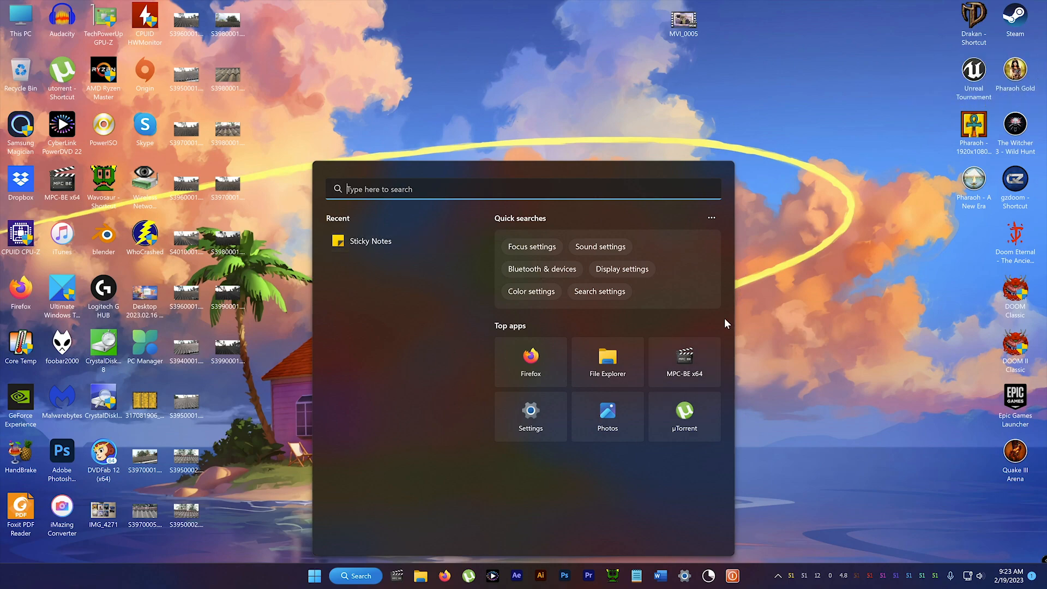
pyautogui.moveTo(469, 512)
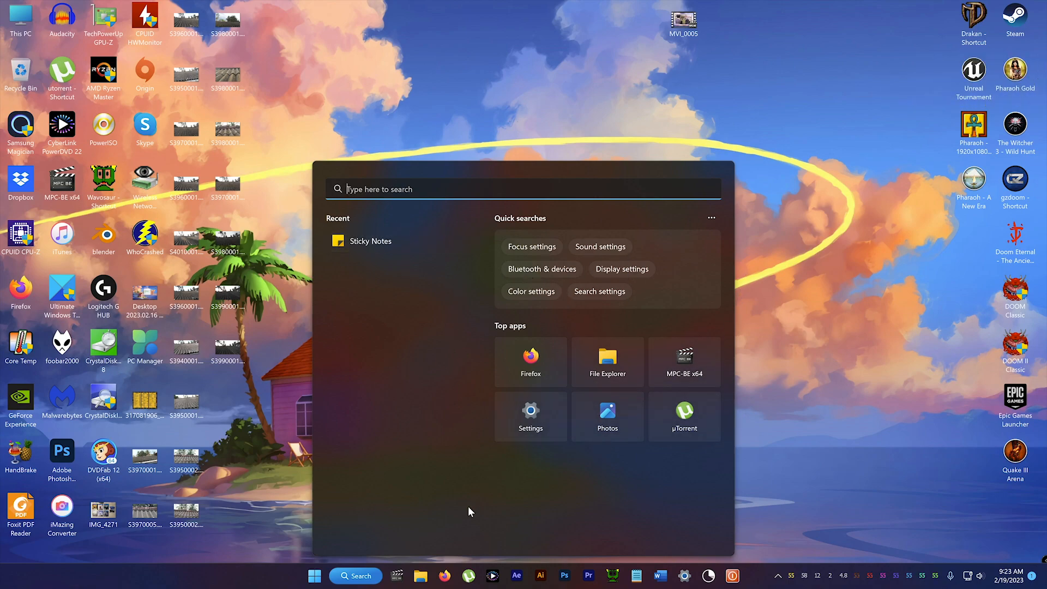